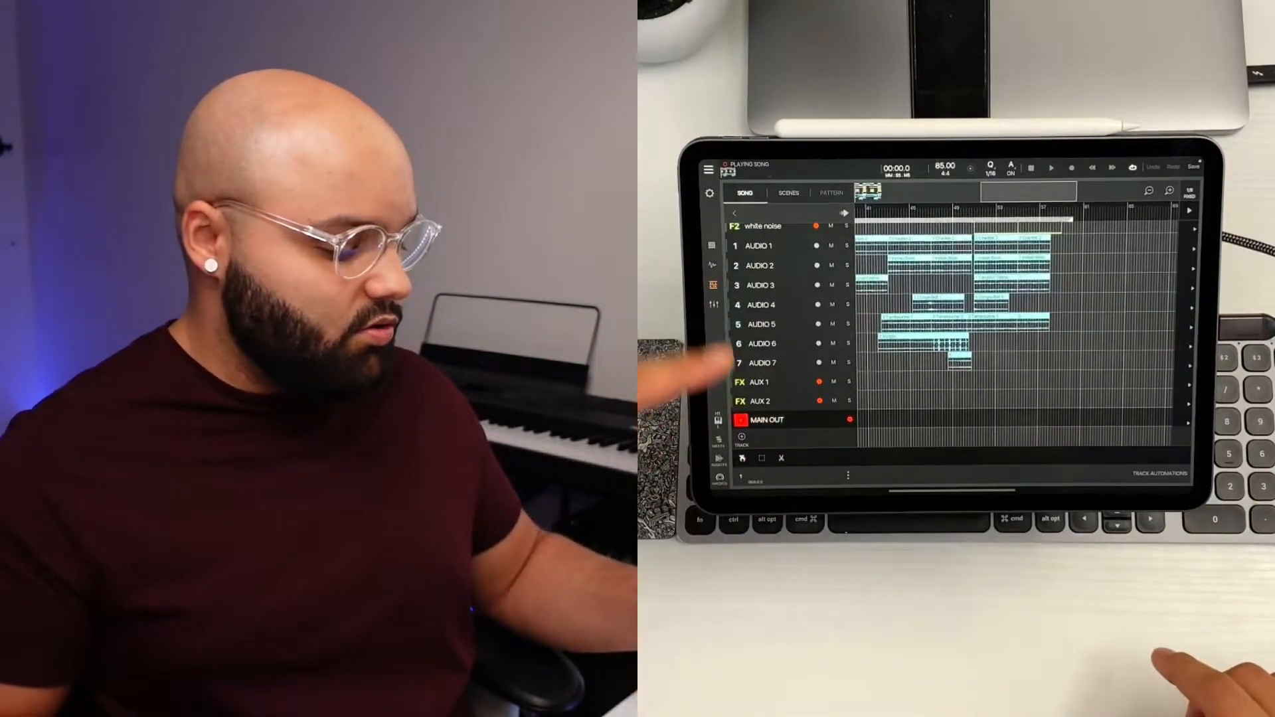
- Reveal the MAIN OUT track's Koala FX FILTER automation lane under the arrangement
{"action": "left_click", "coordinate": [763, 363]}
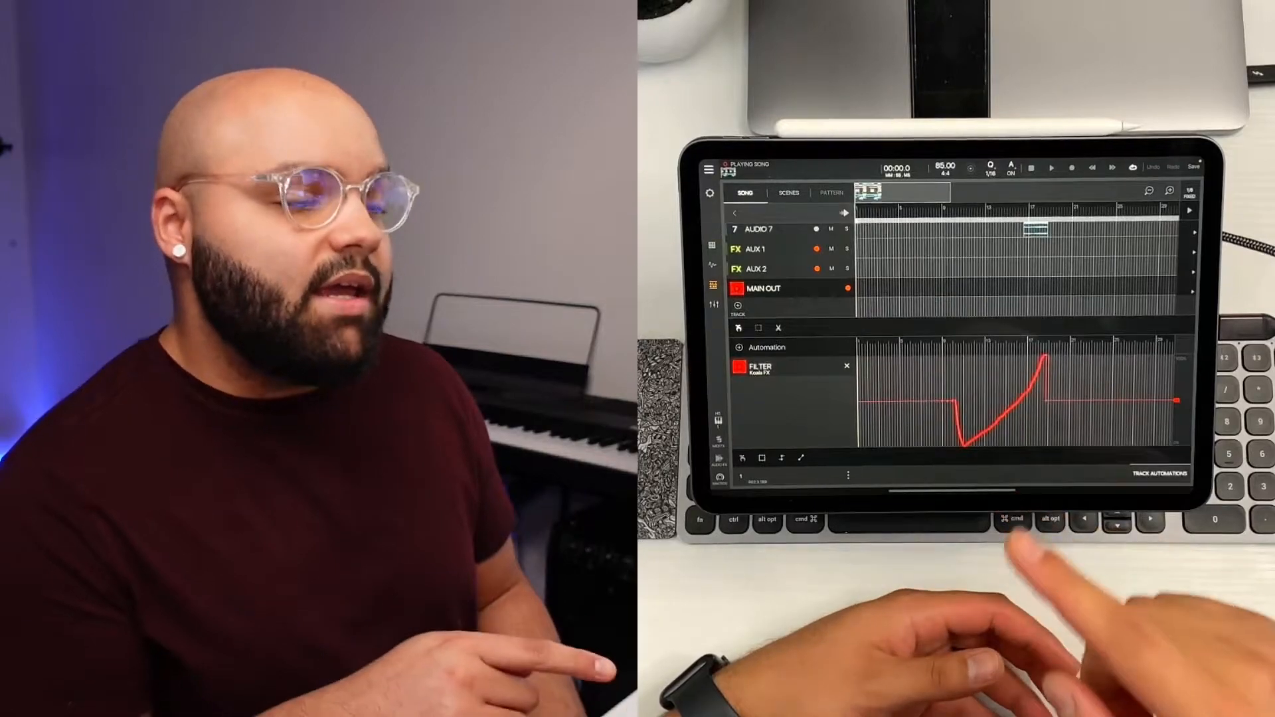
- Bring up the Koala FX plugin window from the MAIN OUT effect chain
{"action": "left_click", "coordinate": [760, 288]}
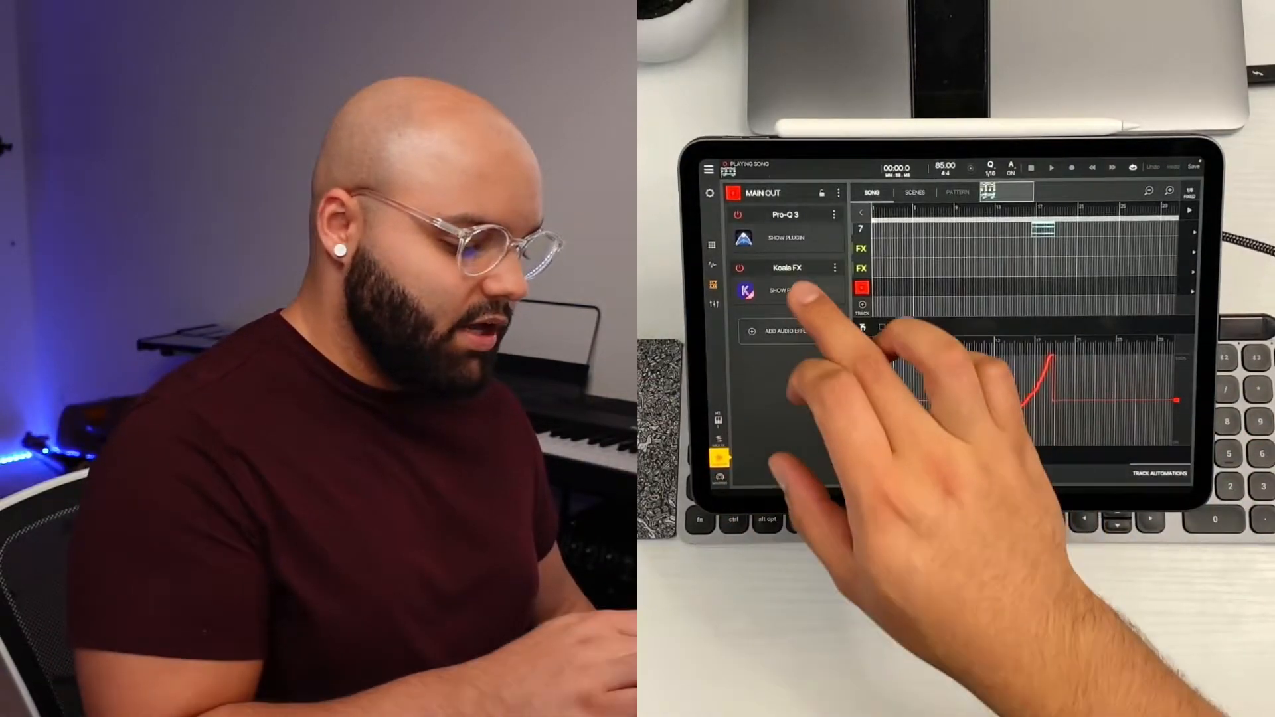
{"action": "left_click", "coordinate": [788, 292]}
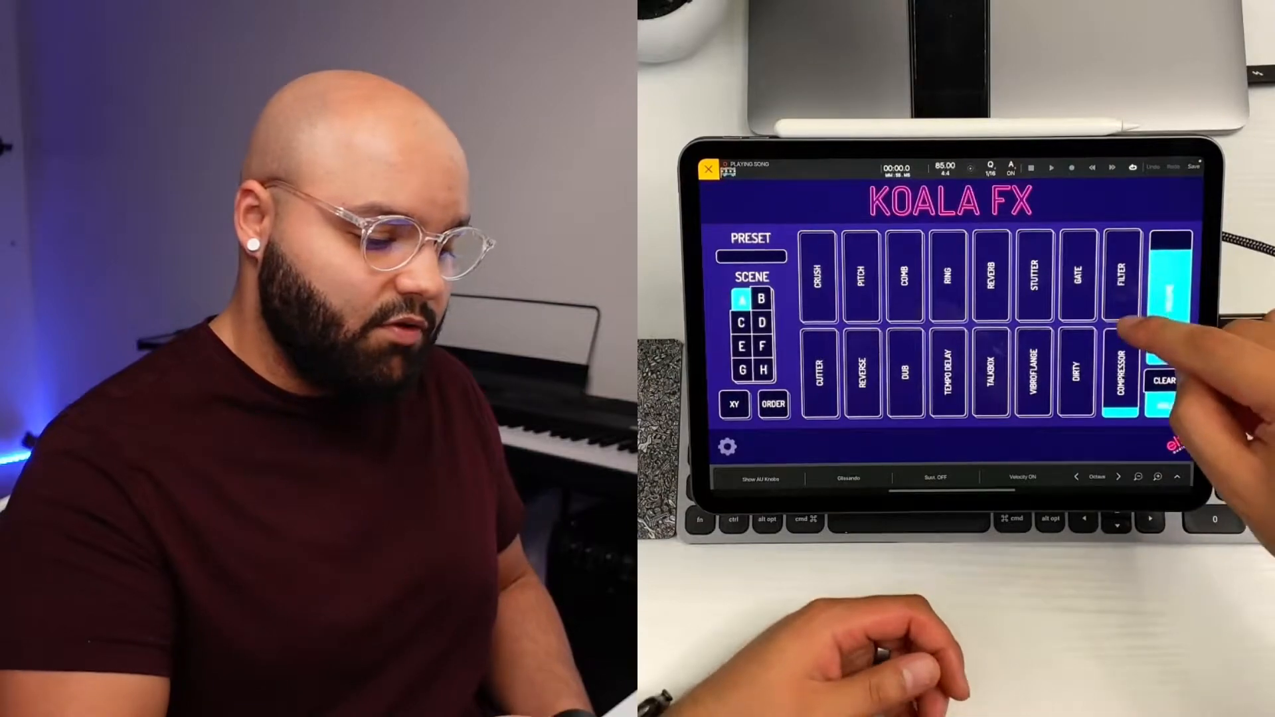
- Close the Koala FX window, returning to the song view beside the Pro-Q 3 / Koala FX chain
{"action": "left_click", "coordinate": [1129, 280]}
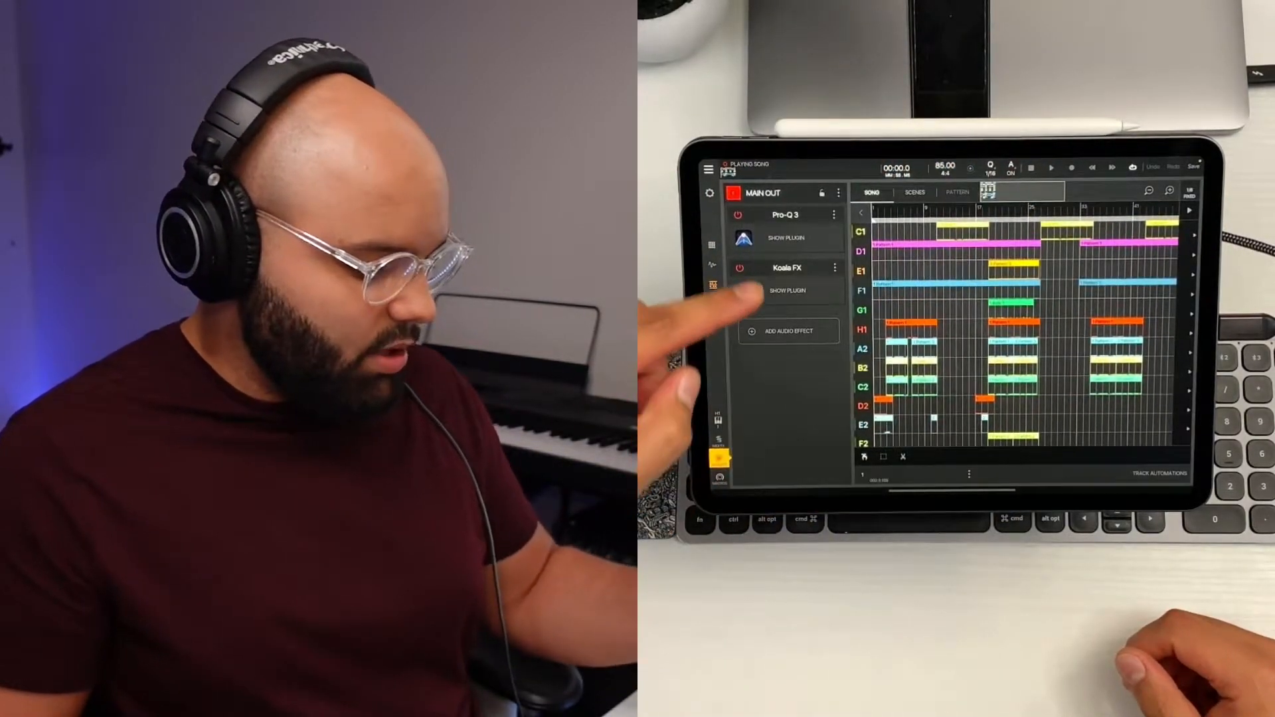
- Show the Automations popover with Recording Automations and Re-enable on Loop on, quantize 1/64
{"action": "left_click", "coordinate": [781, 291]}
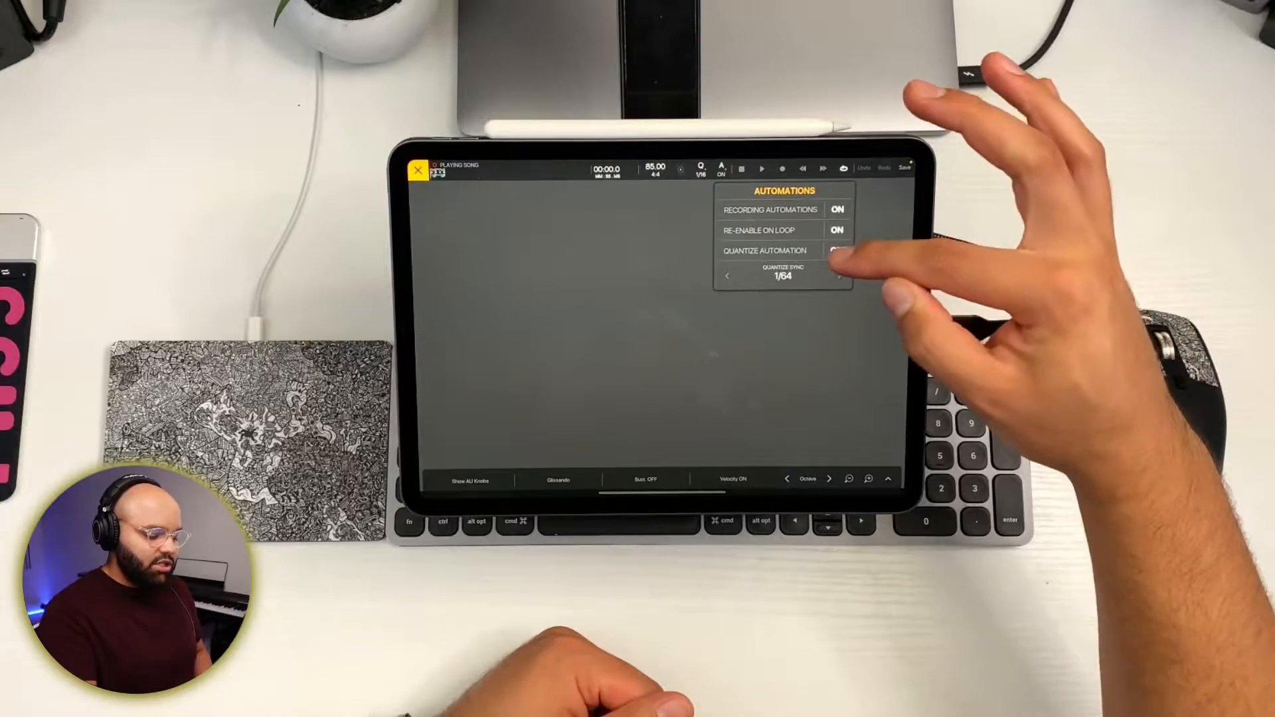
- Reopen the Koala FX plugin on the main out while the song plays
{"action": "left_click", "coordinate": [836, 250]}
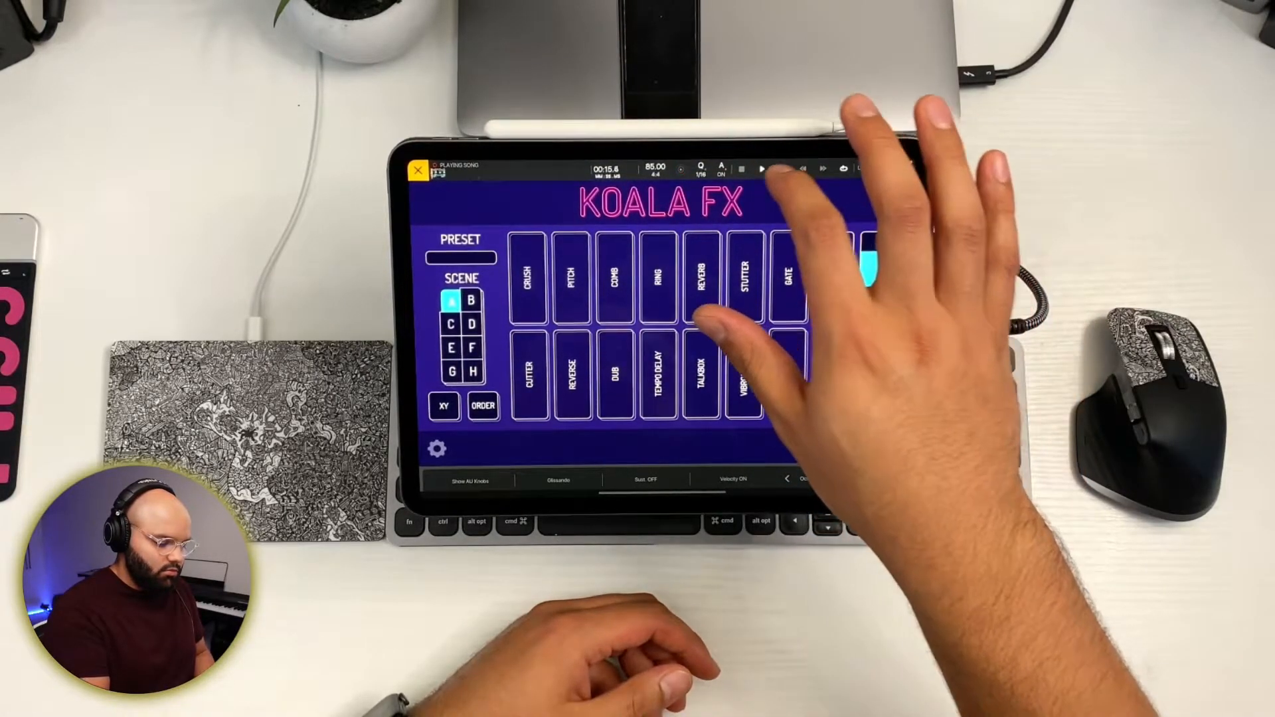
{"action": "left_click", "coordinate": [418, 171]}
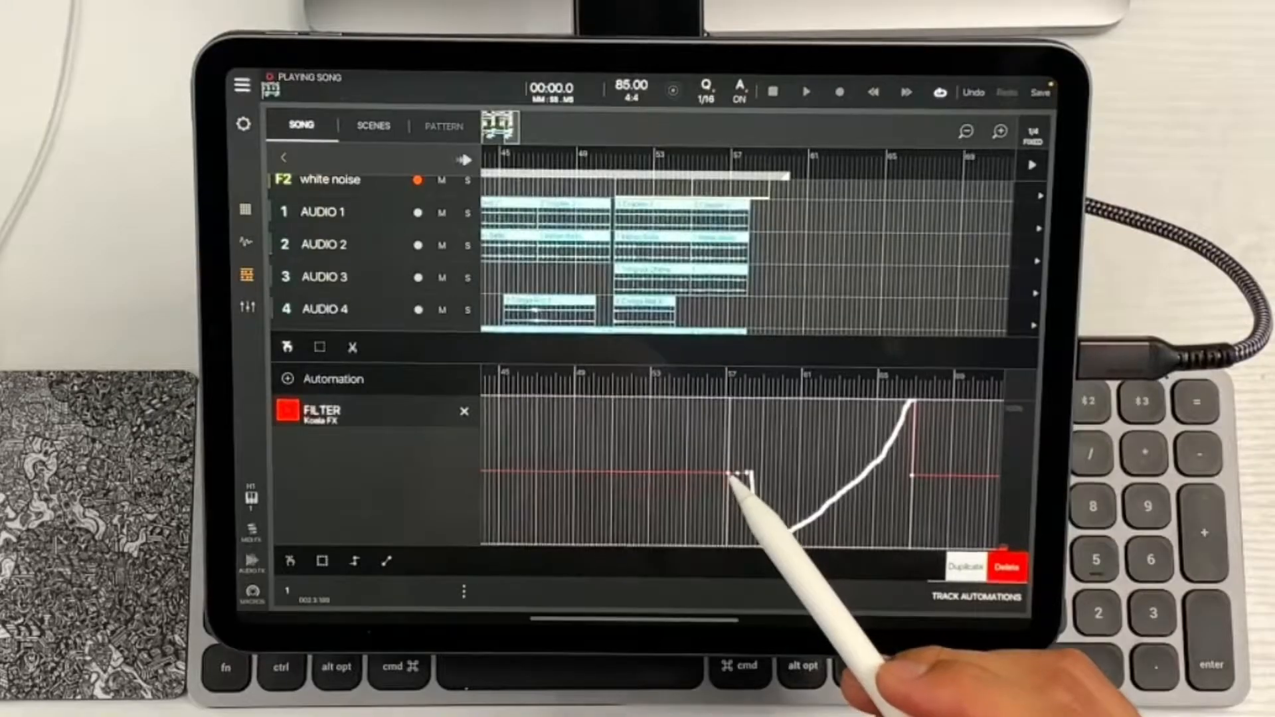
- Draw a rising Koala FX filter sweep into the automation lane from around bar 57
{"action": "left_click_drag", "start_coordinate": [736, 475], "coordinate": [716, 545]}
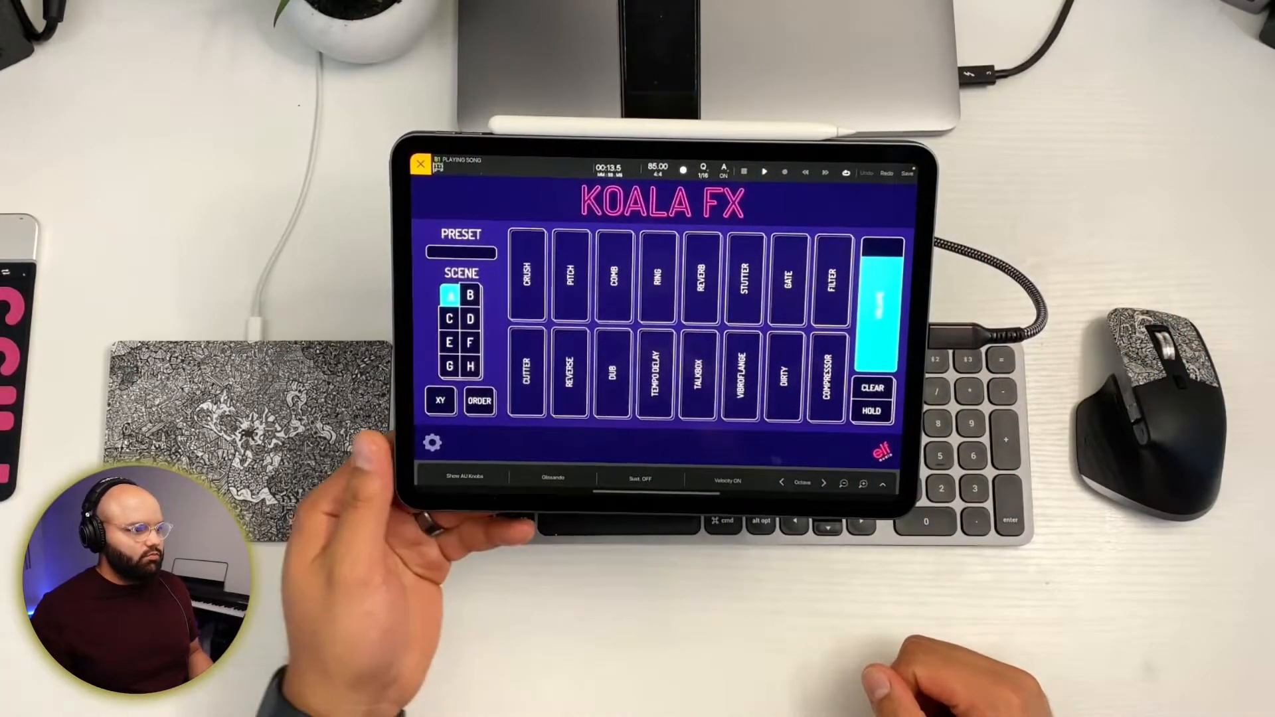
- Perform the Koala FX Ring effect on the playing song, then select the C1 Module Pro track
{"action": "left_click", "coordinate": [660, 275]}
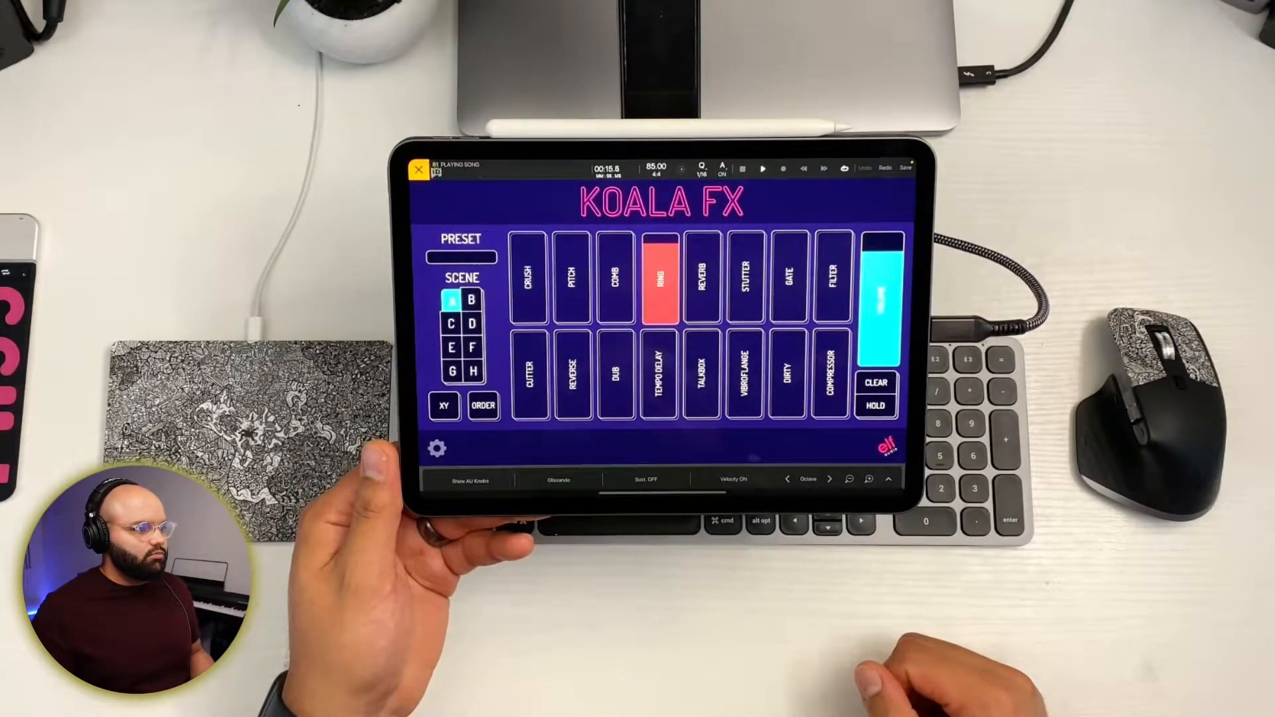
{"action": "left_click", "coordinate": [657, 277]}
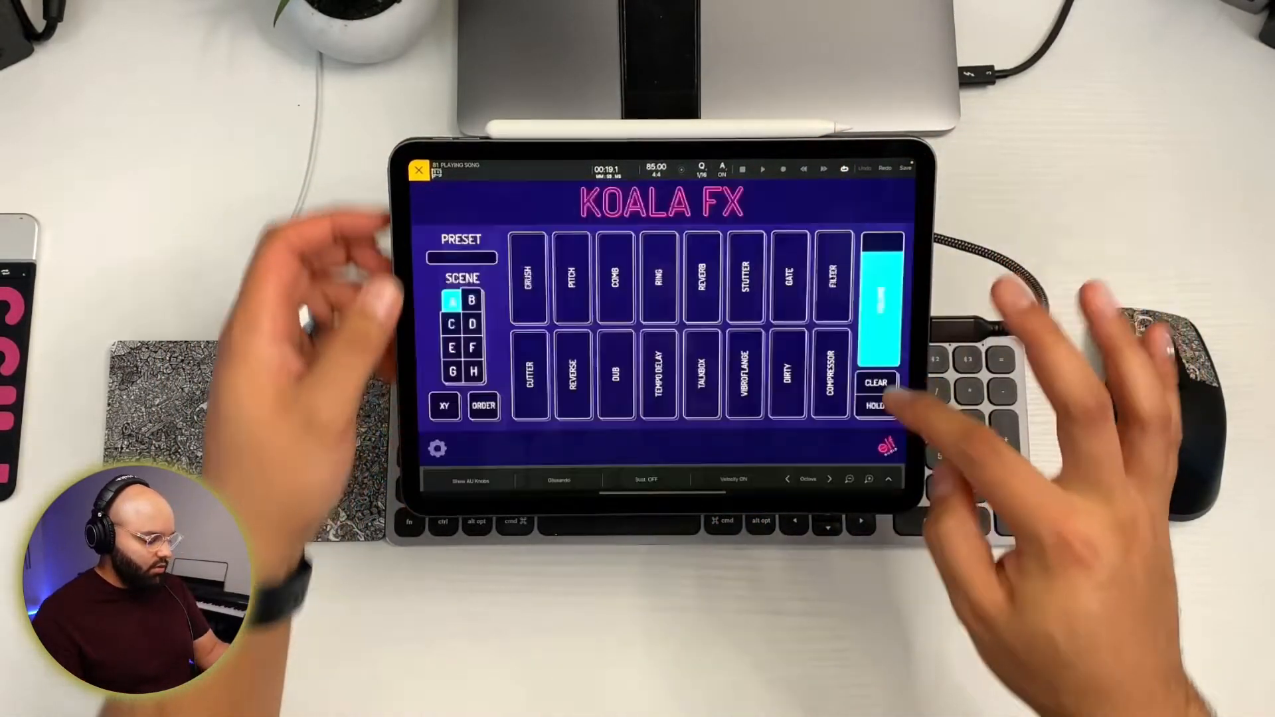
{"action": "left_click", "coordinate": [418, 170]}
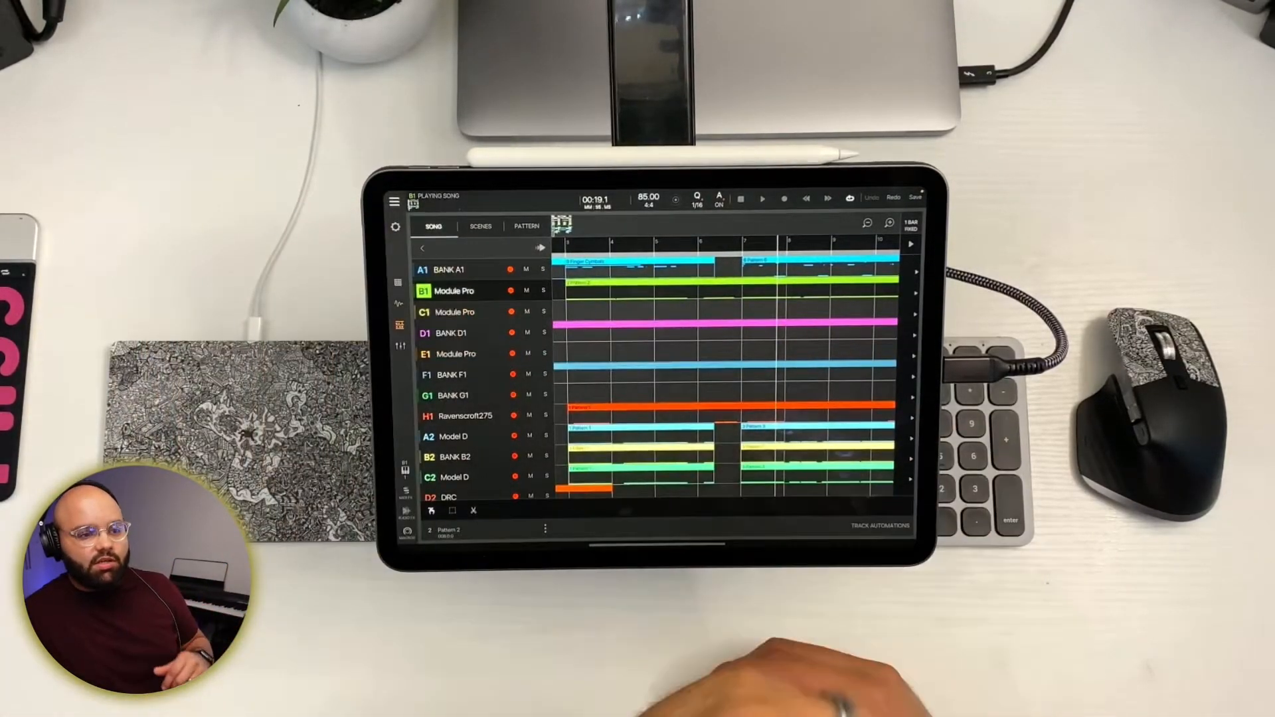
{"action": "left_click", "coordinate": [454, 291]}
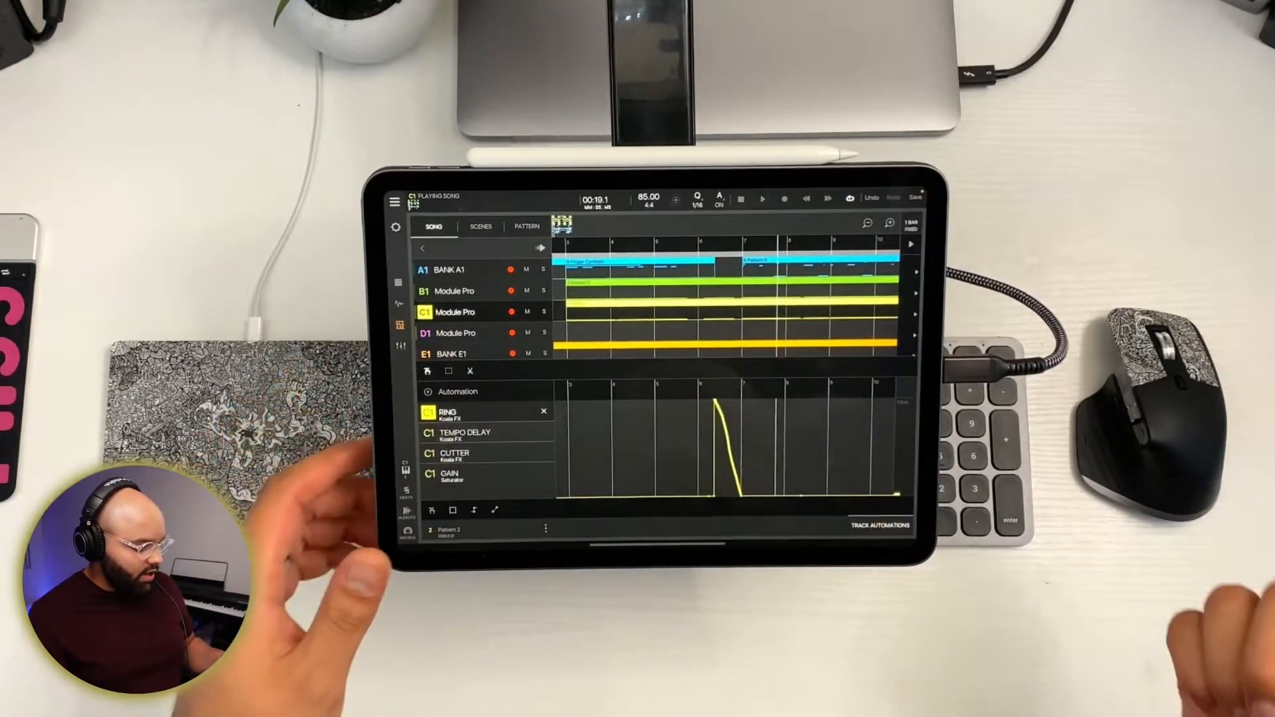
- Close C1's automation panel and select the MAIN OUT track at the bottom of the list
{"action": "left_click", "coordinate": [543, 412]}
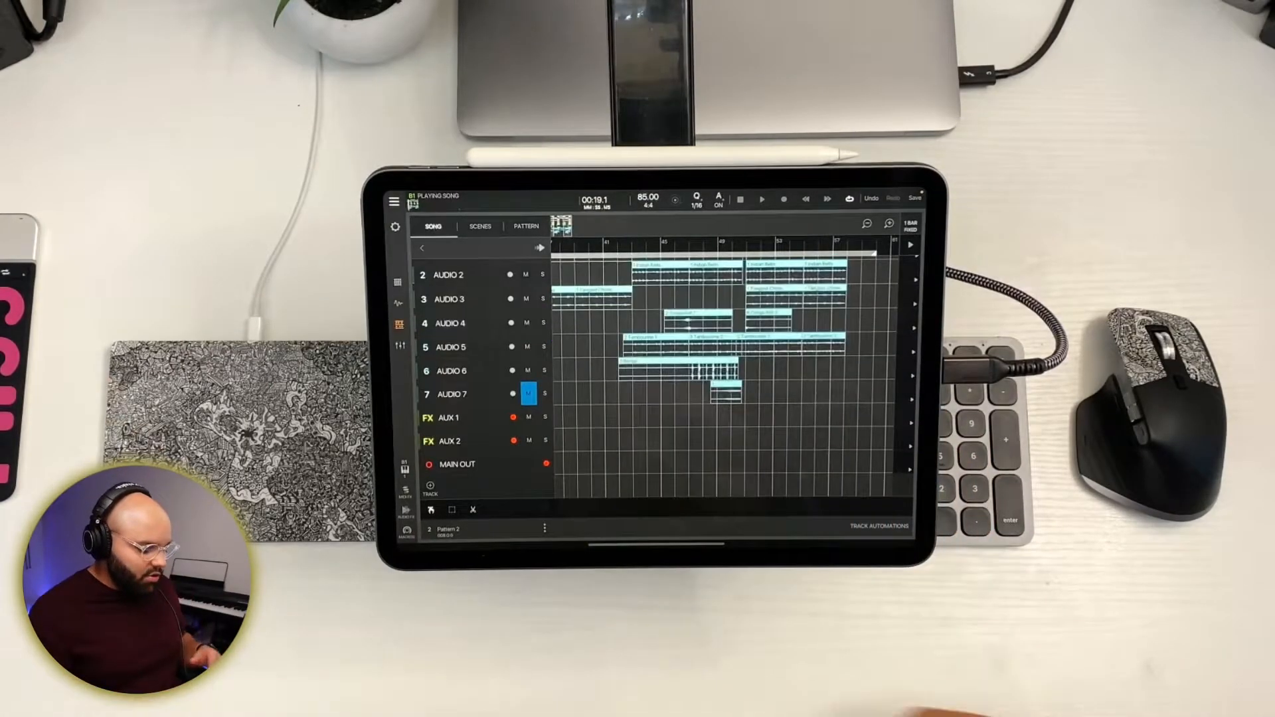
{"action": "left_click", "coordinate": [456, 465]}
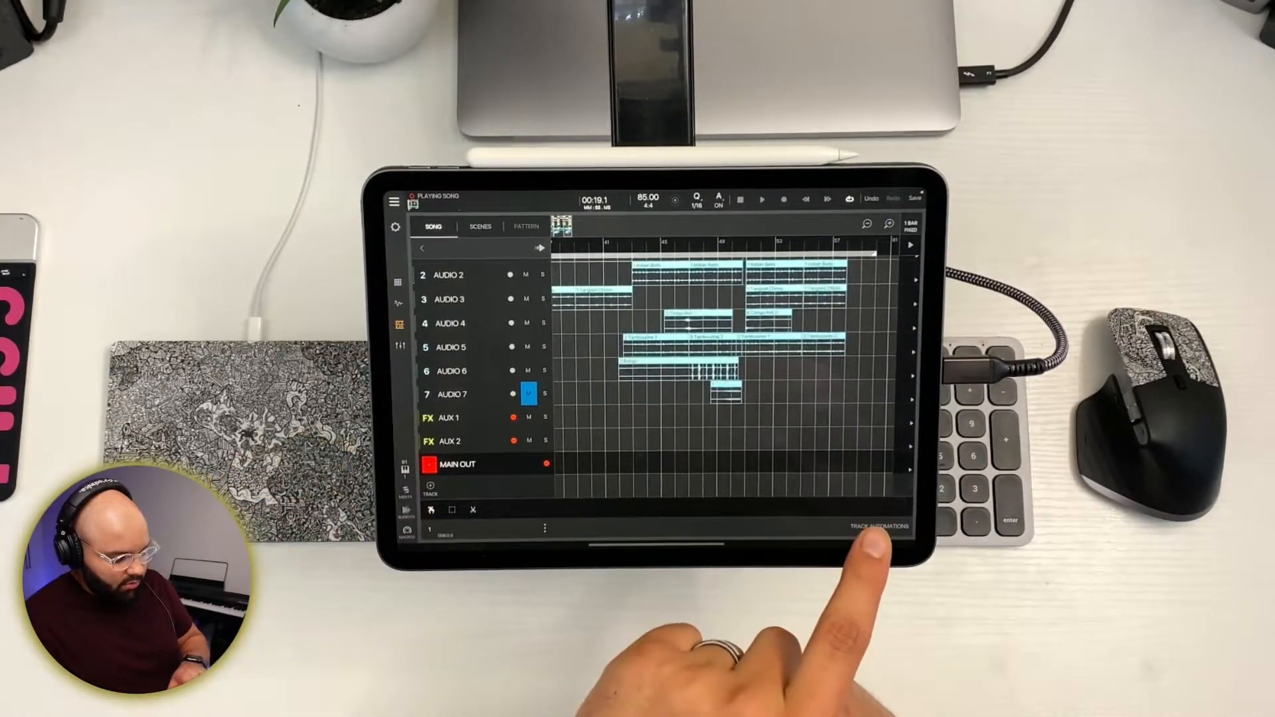
- Add a Saturator after Pro-Q 3 and Koala FX on Main Out and list its automatable parameters
{"action": "left_click", "coordinate": [878, 526]}
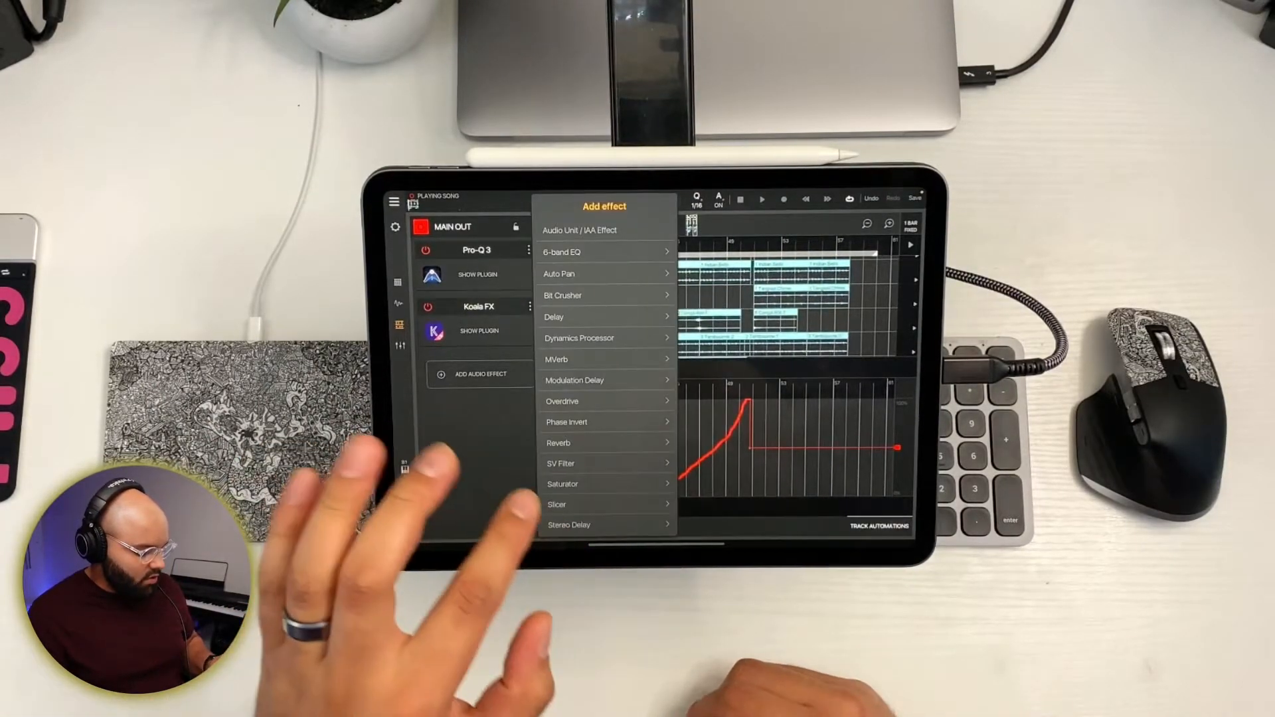
{"action": "left_click", "coordinate": [562, 483]}
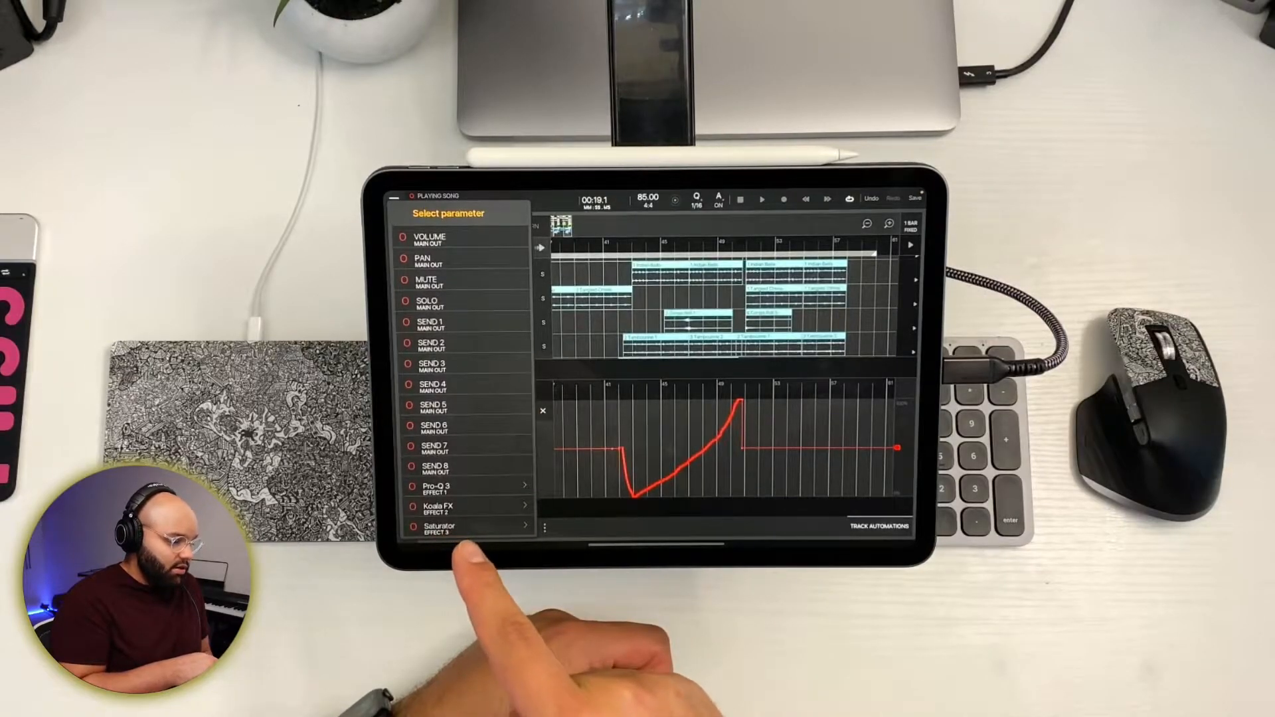
{"action": "left_click", "coordinate": [440, 529]}
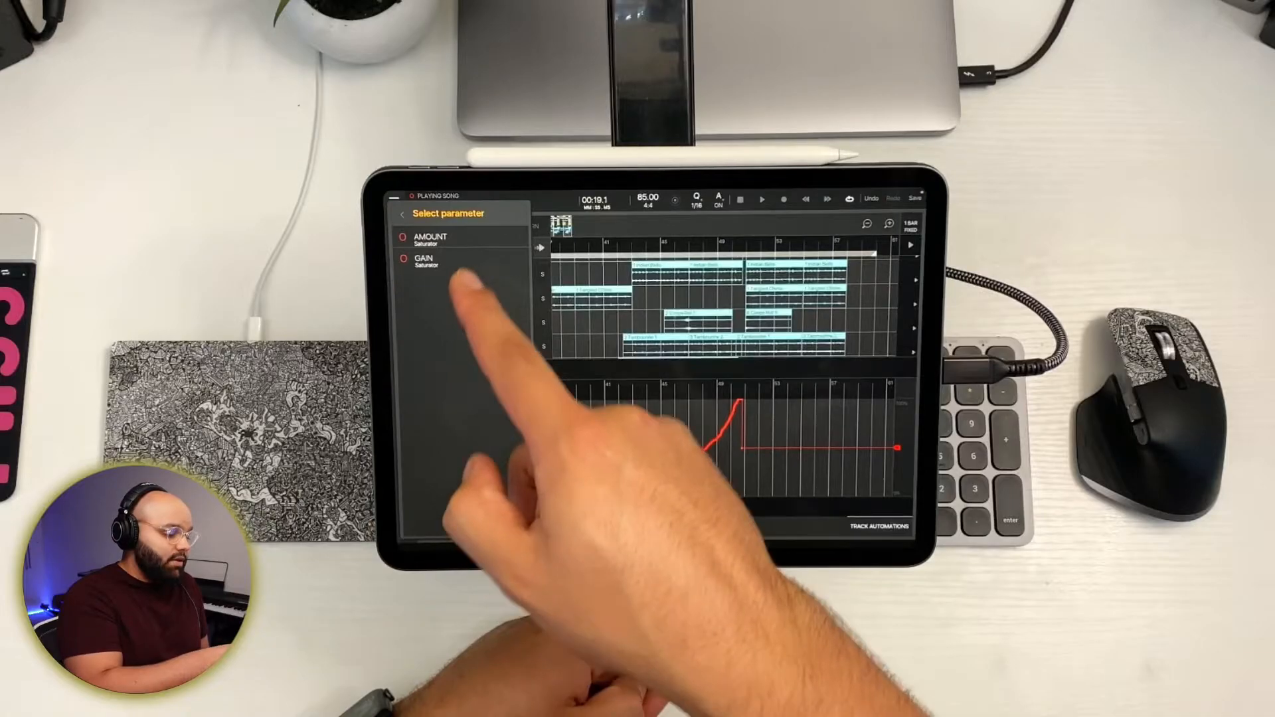
- Add a Saturator GAIN automation lane on Main Out, then show the song grid snapping choices
{"action": "left_click", "coordinate": [423, 262]}
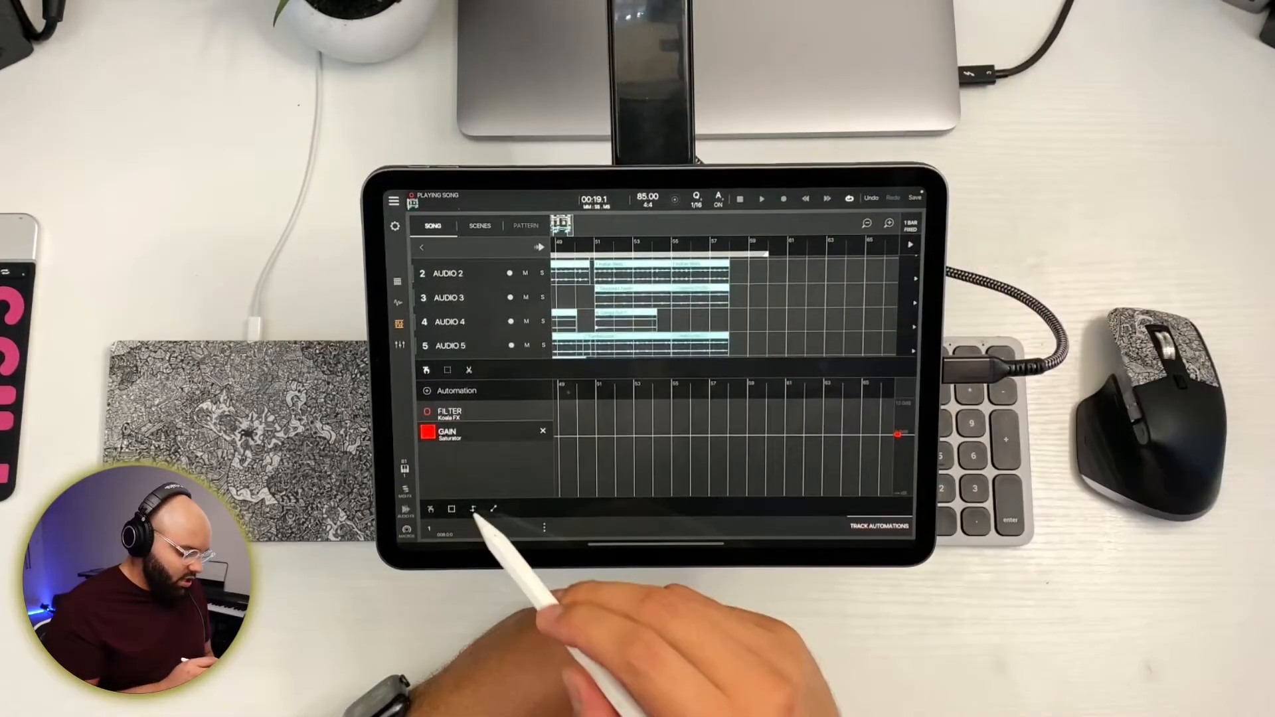
{"action": "left_click", "coordinate": [911, 226]}
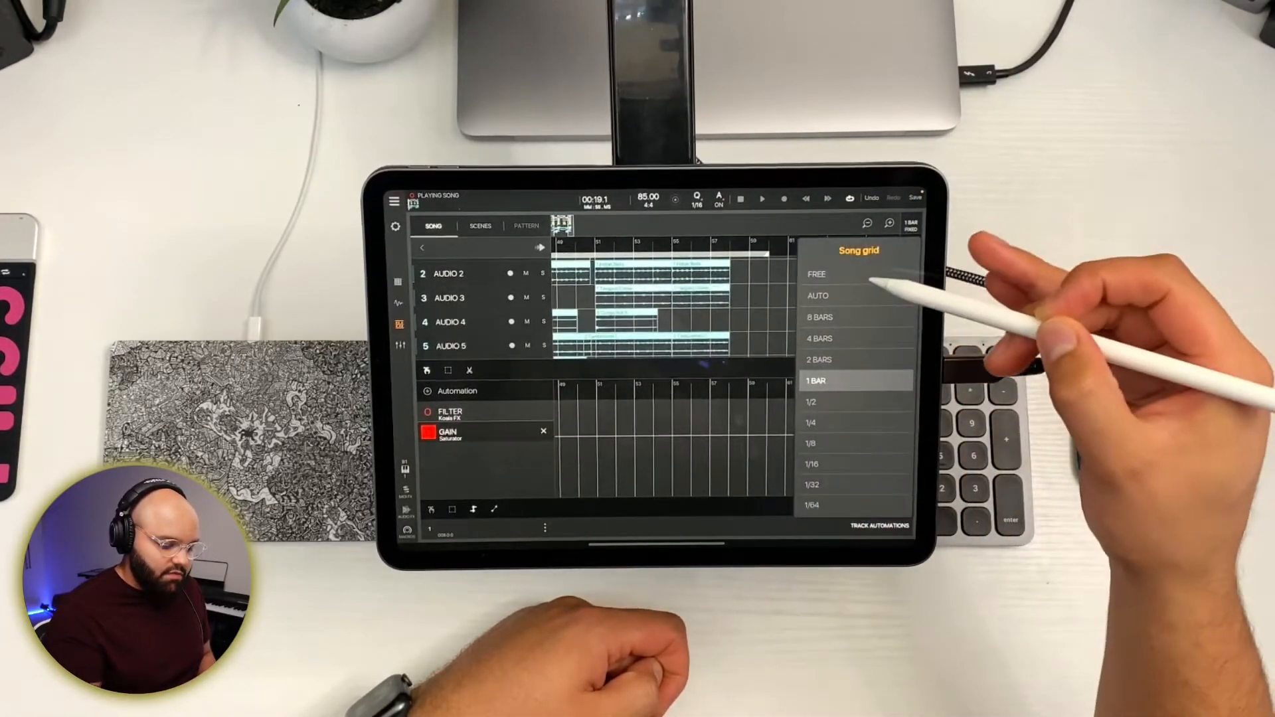
- Set the song grid to free and draw a descending curve in the Saturator GAIN lane
{"action": "left_click", "coordinate": [817, 274]}
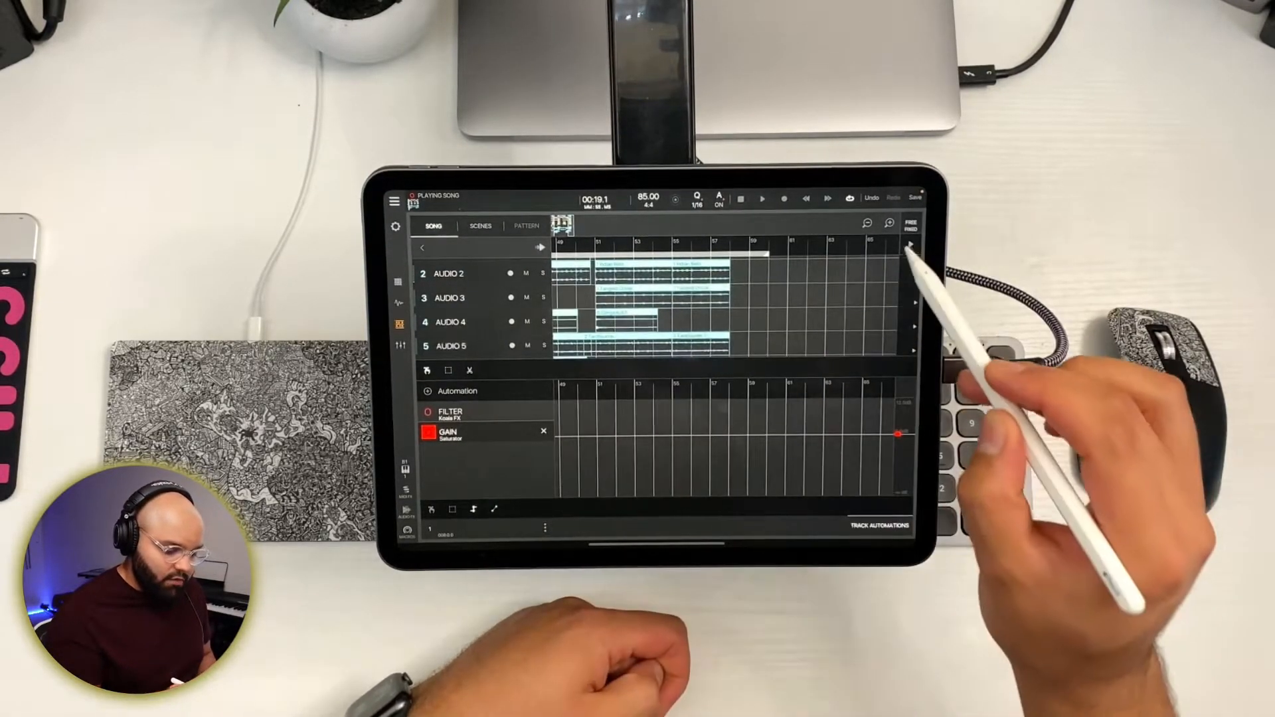
{"action": "left_click", "coordinate": [911, 226]}
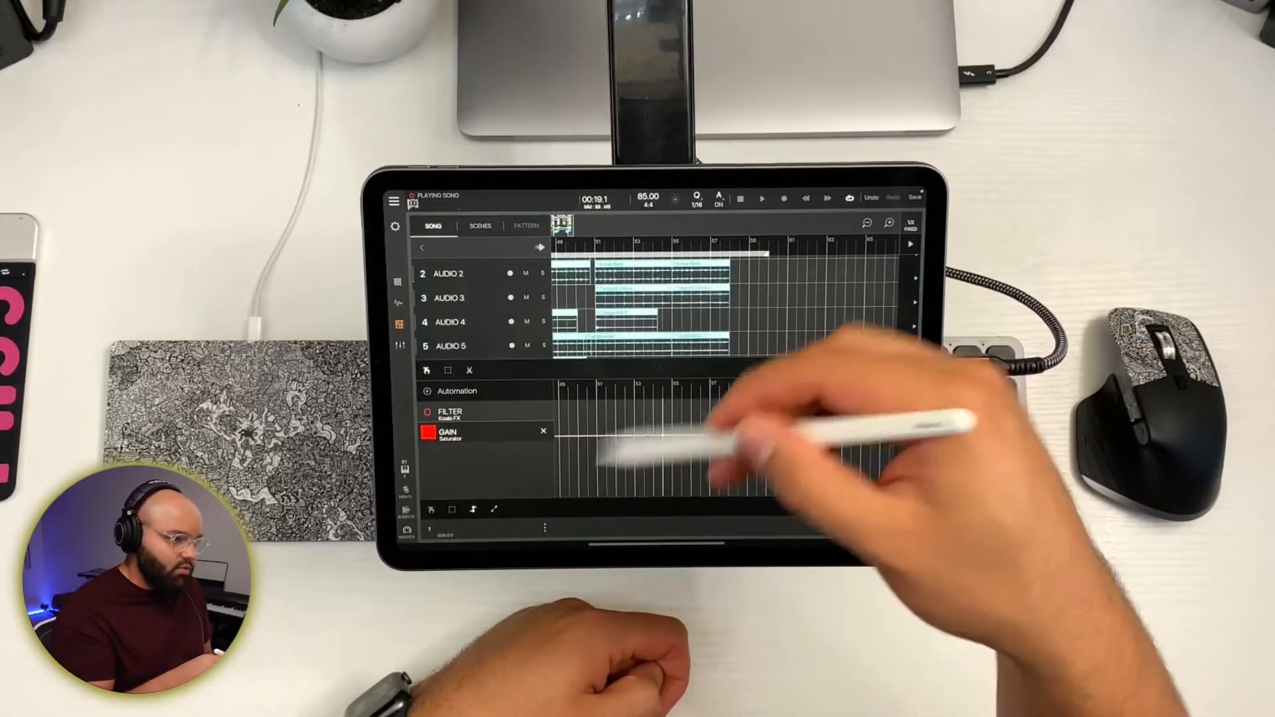
{"action": "left_click", "coordinate": [451, 436]}
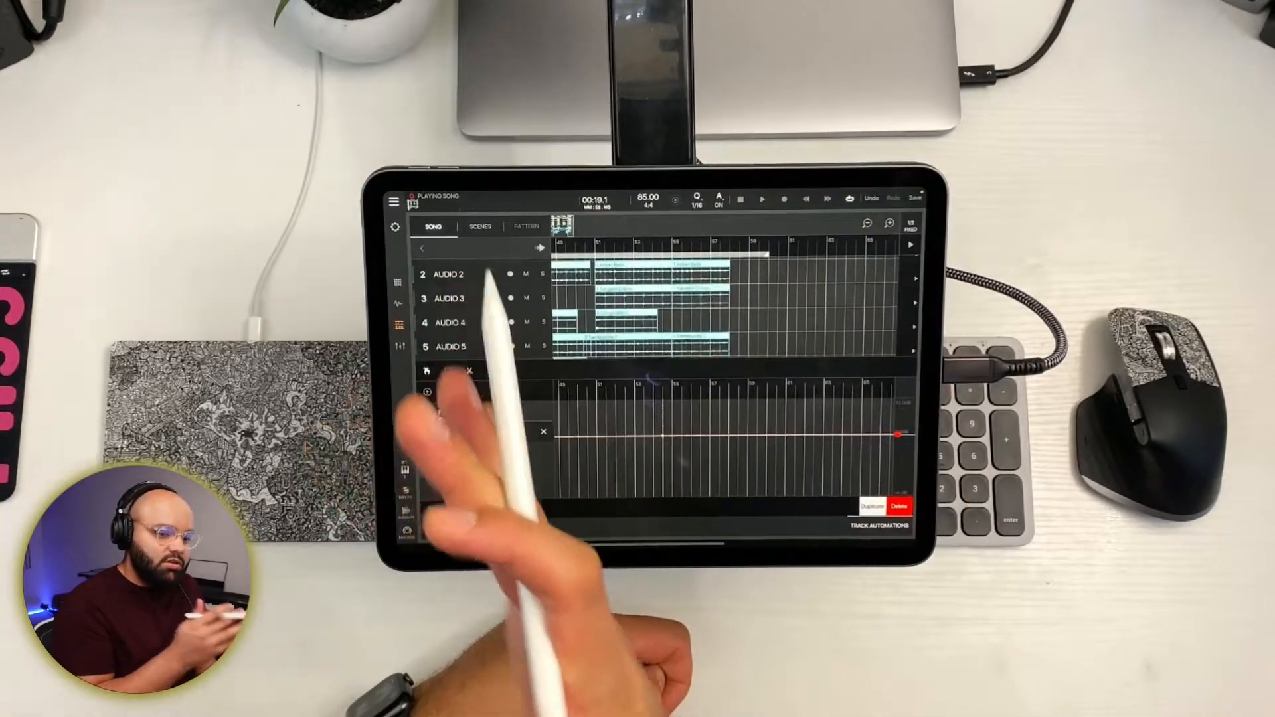
{"action": "left_click", "coordinate": [910, 226]}
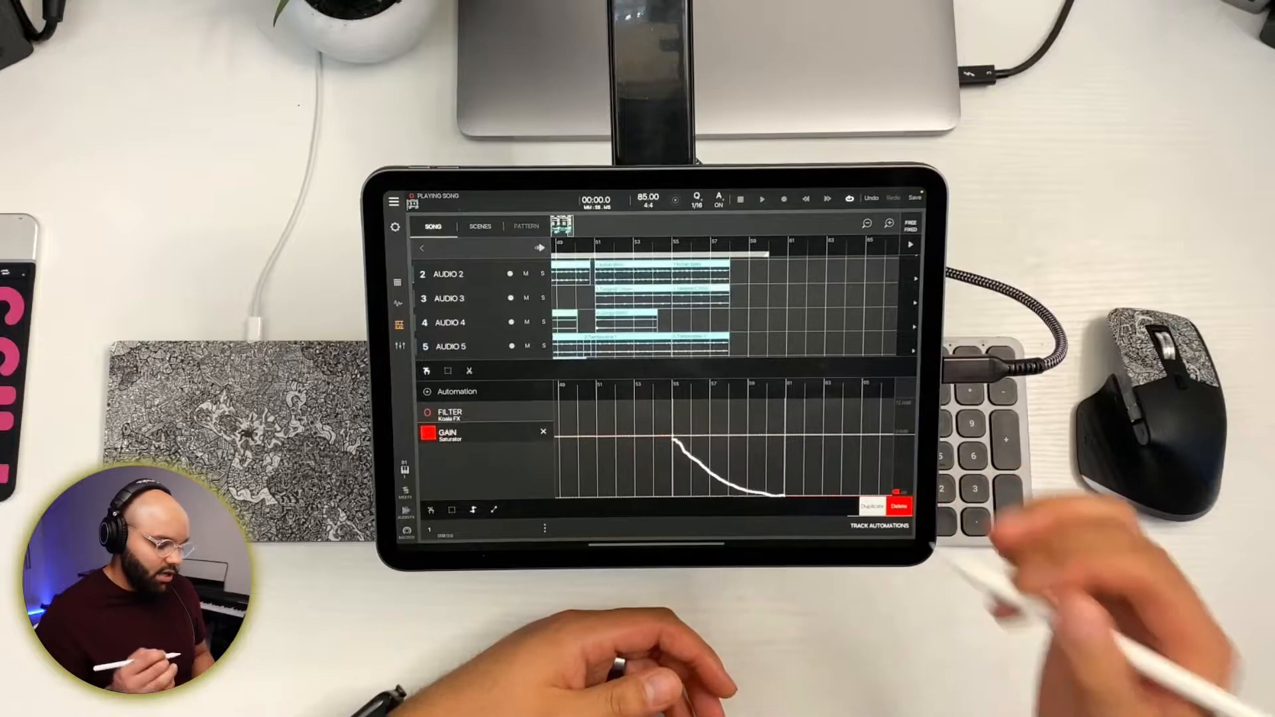
- Assign the main out Saturator's GAIN knob to Macro 1 via Macro Controls
{"action": "left_click", "coordinate": [898, 506]}
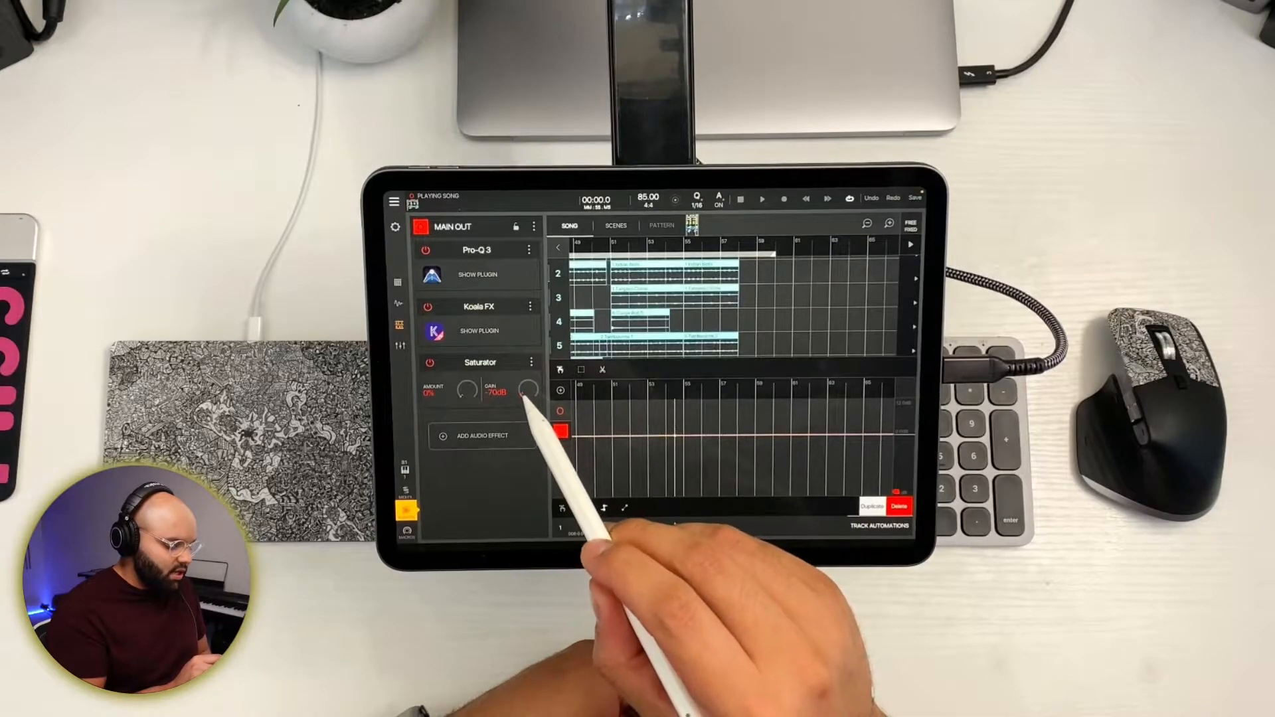
{"action": "left_click", "coordinate": [521, 389]}
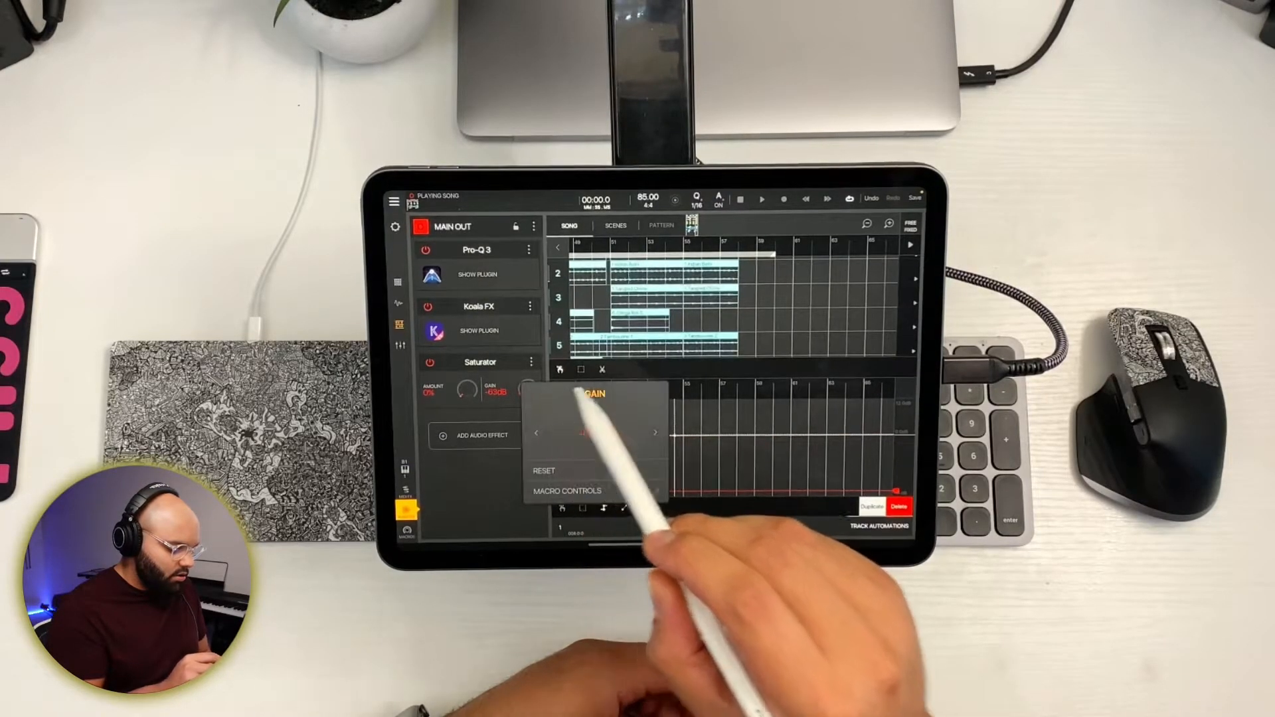
{"action": "left_click", "coordinate": [566, 490]}
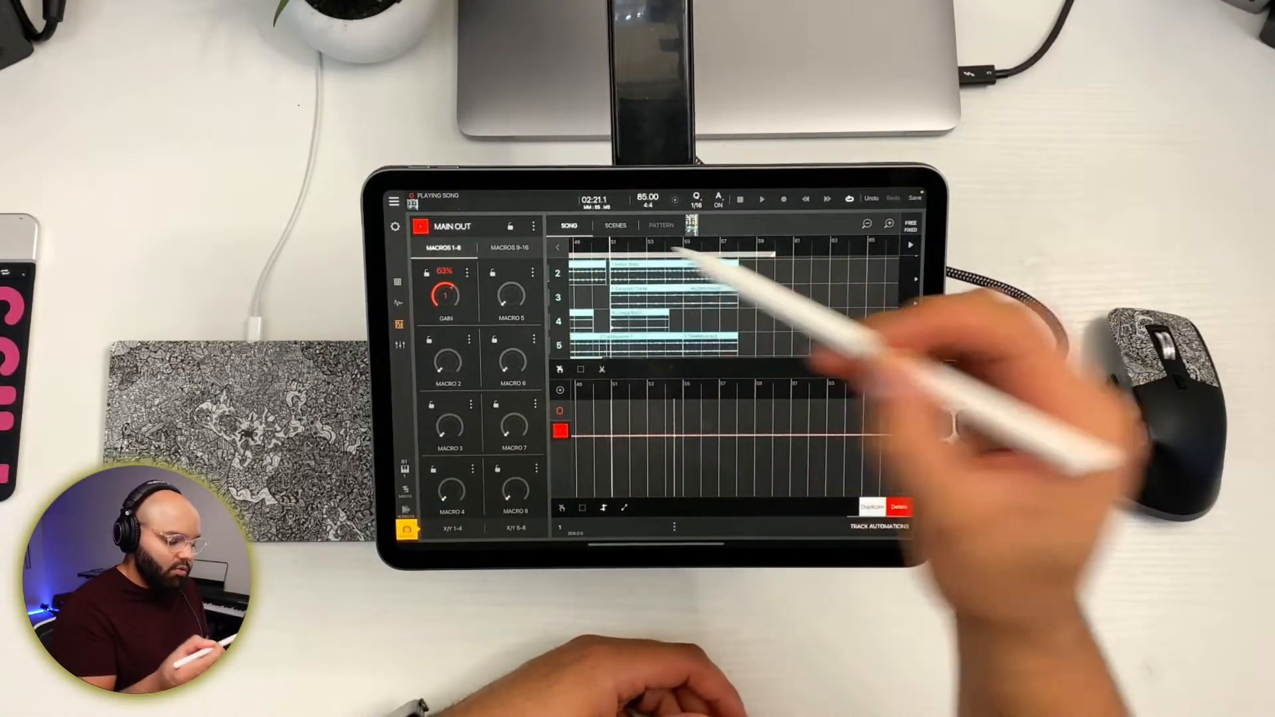
- Arm automation recording so turning the GAIN macro records a downward fade
{"action": "left_click", "coordinate": [717, 201]}
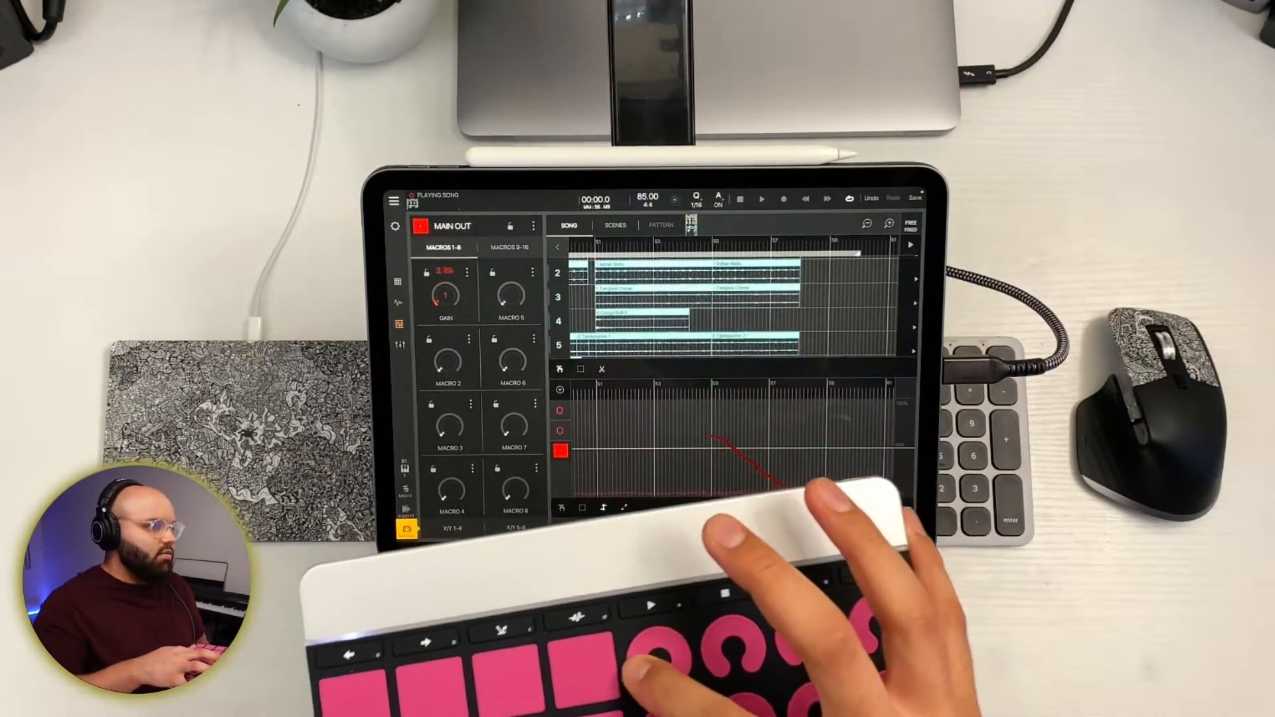
{"action": "left_click_drag", "start_coordinate": [446, 293], "coordinate": [447, 260]}
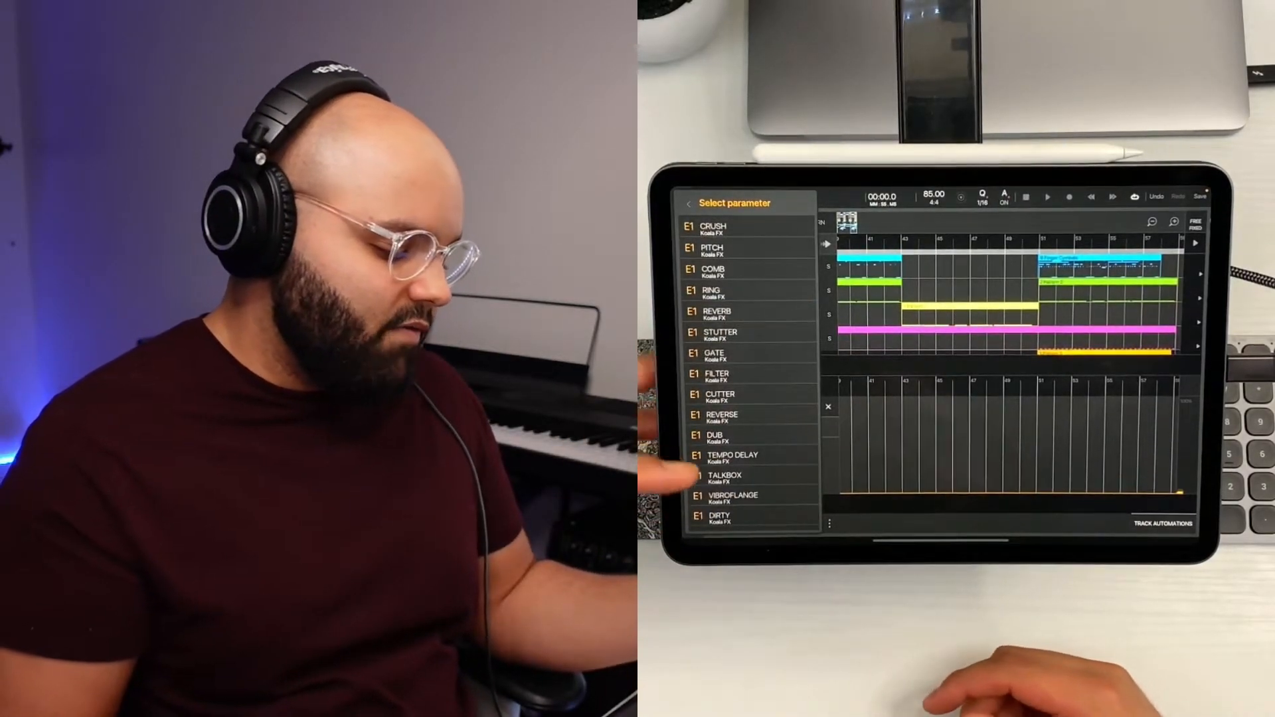
{"action": "scroll", "scroll_direction": "down", "scroll_amount": 3}
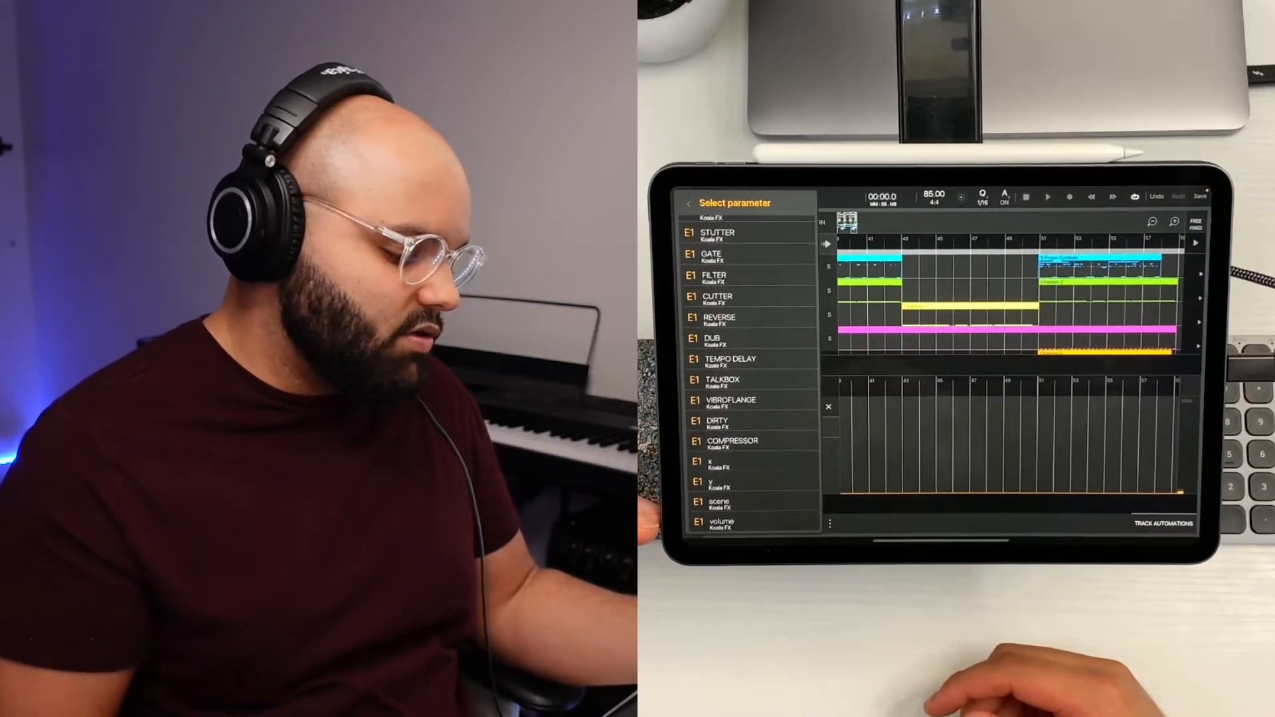
{"action": "scroll", "scroll_direction": "down", "scroll_amount": 3}
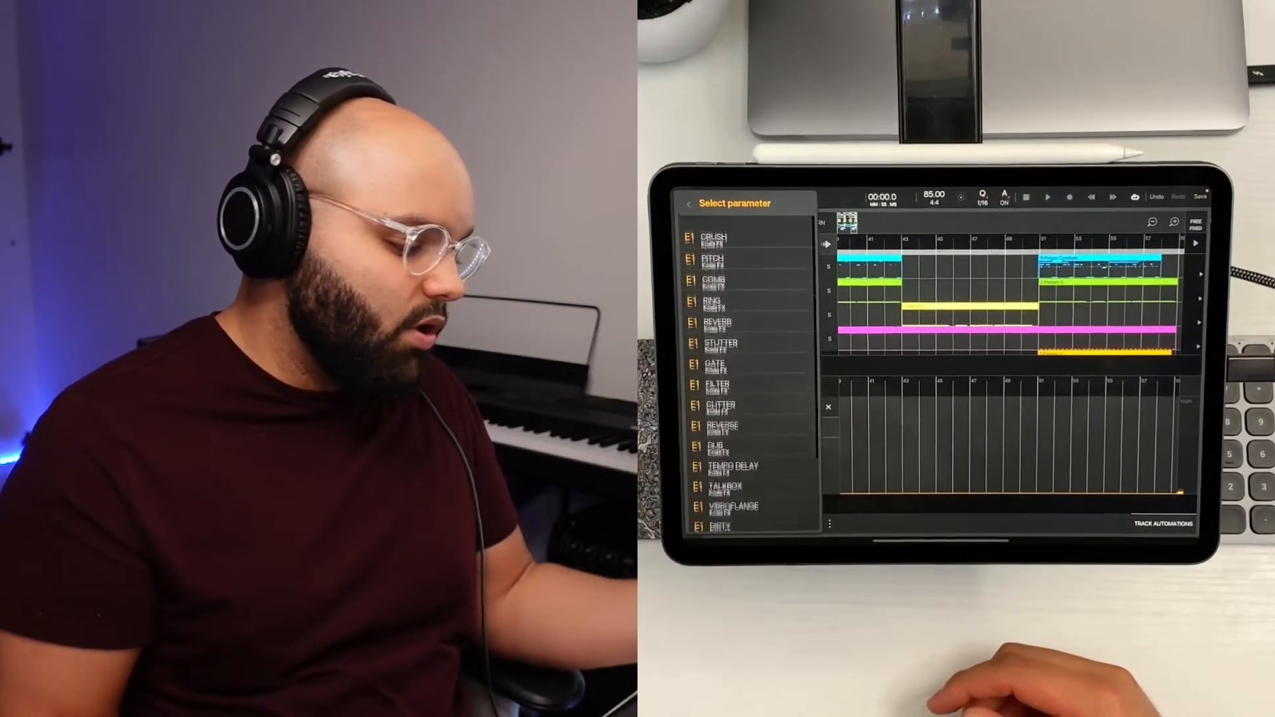